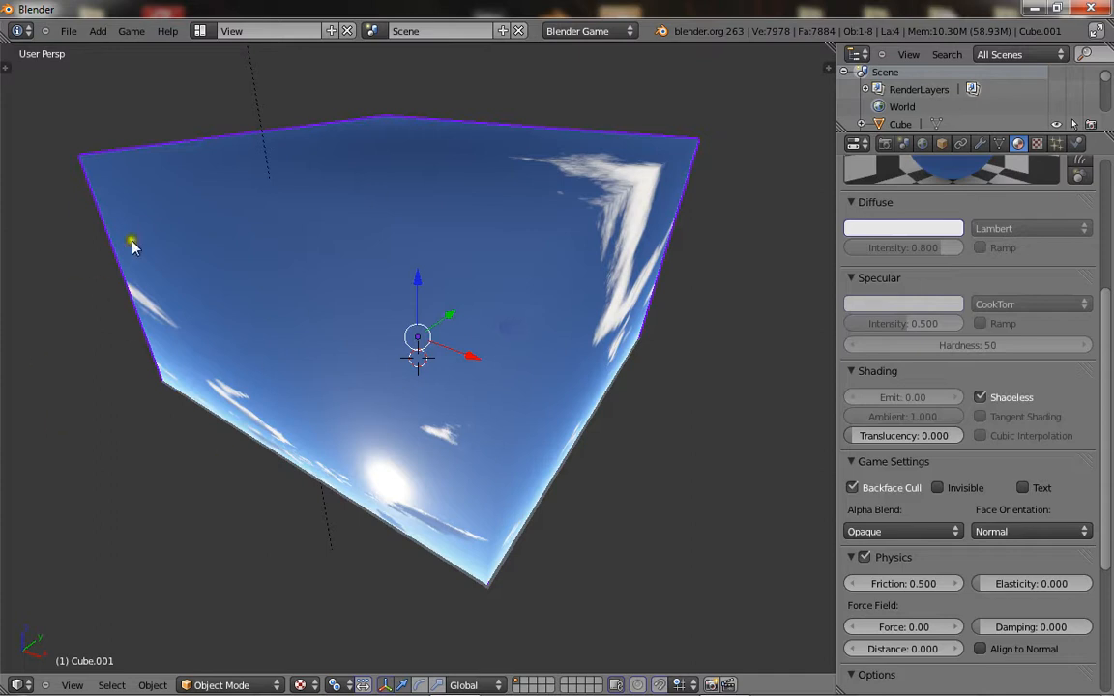
- Delete the sky-textured cube, revealing the tiled floor and red wall
key("x")
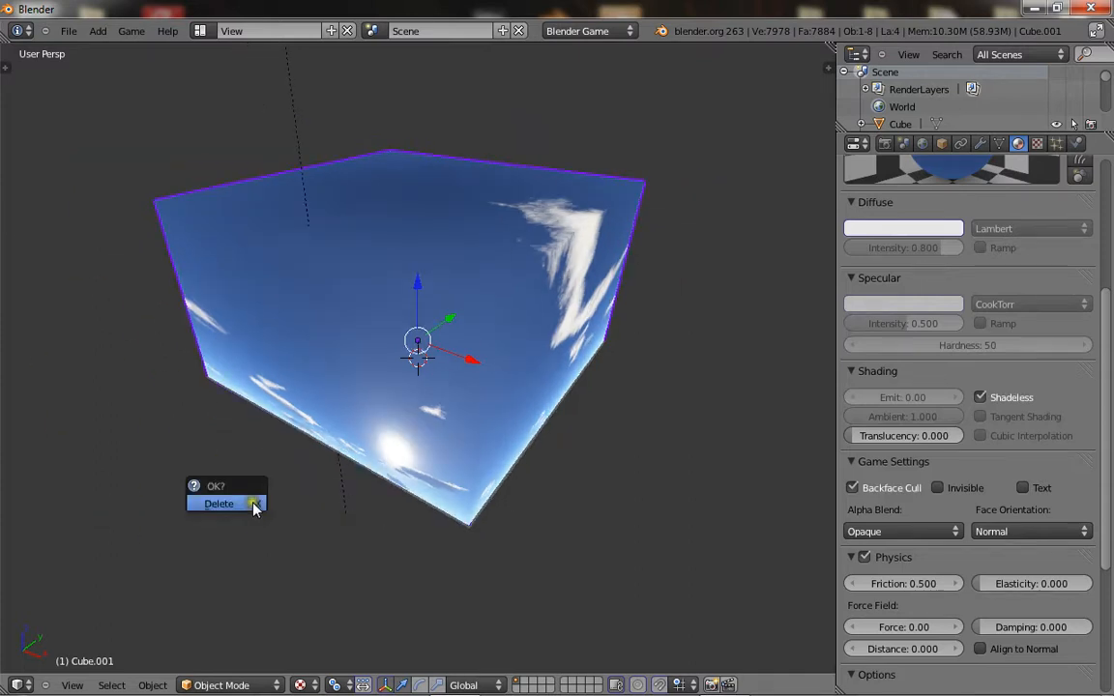
left_click(219, 502)
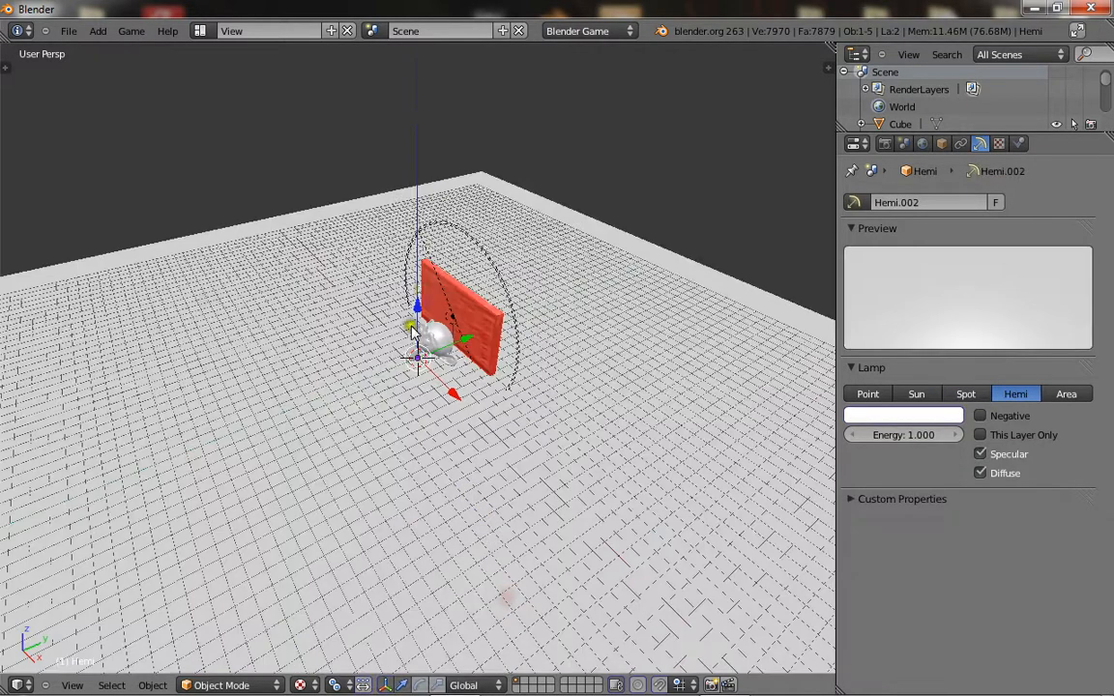
- Add a hemi lamp above the scene with energy 0.100 and adjust its colour
left_click(97, 31)
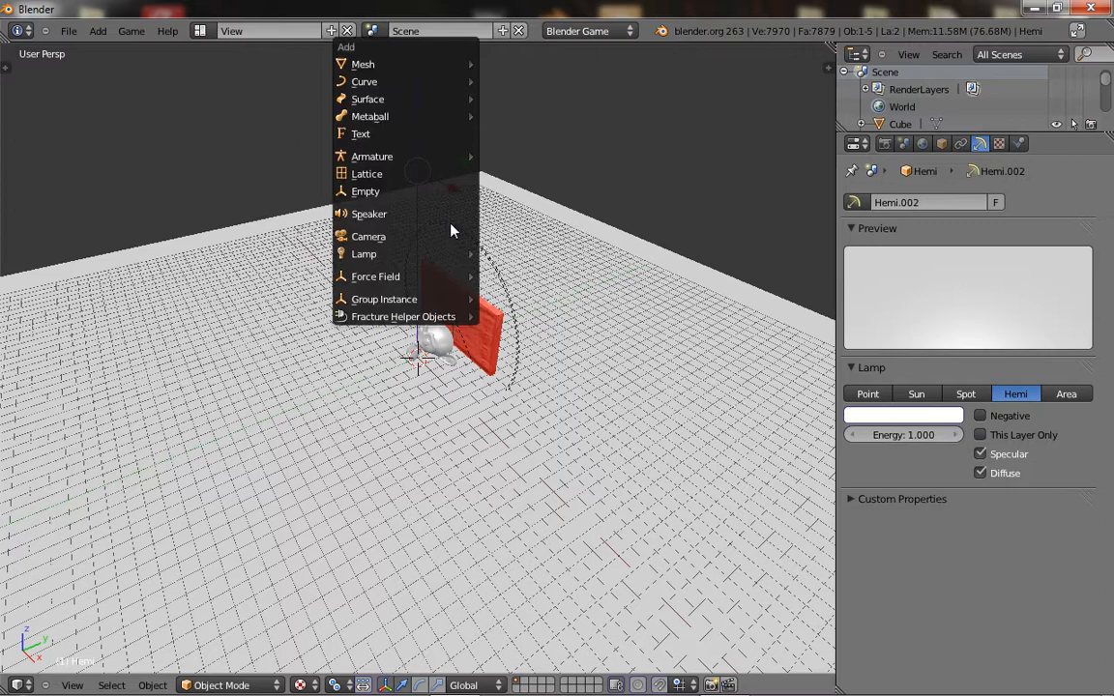
mouse_move(364, 254)
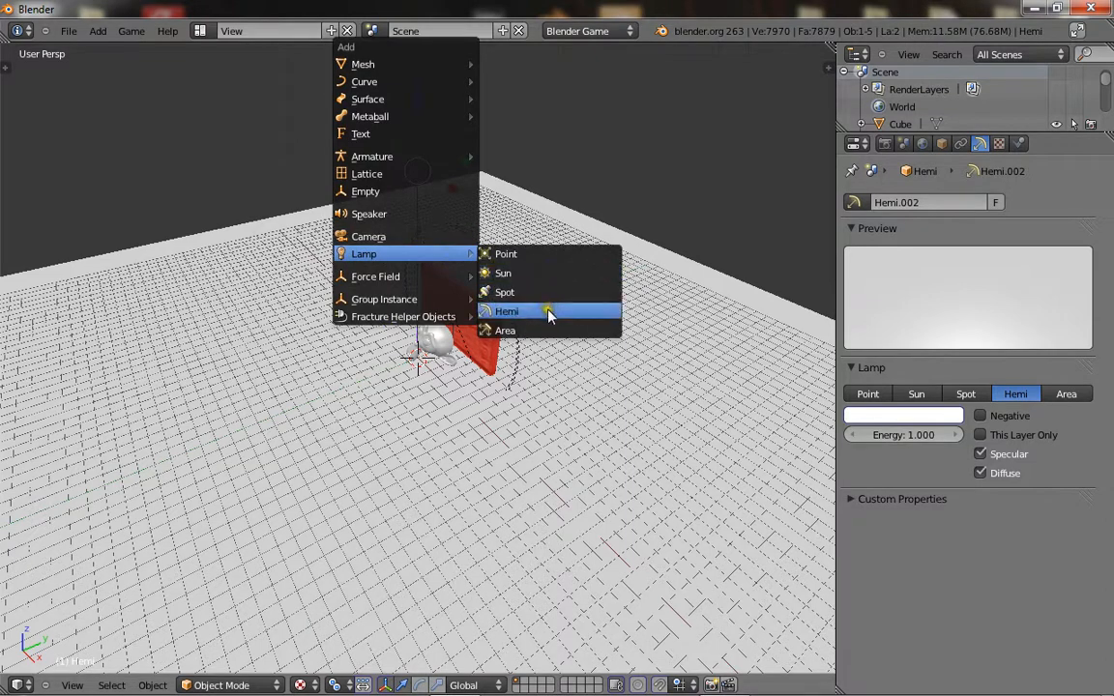
left_click(507, 310)
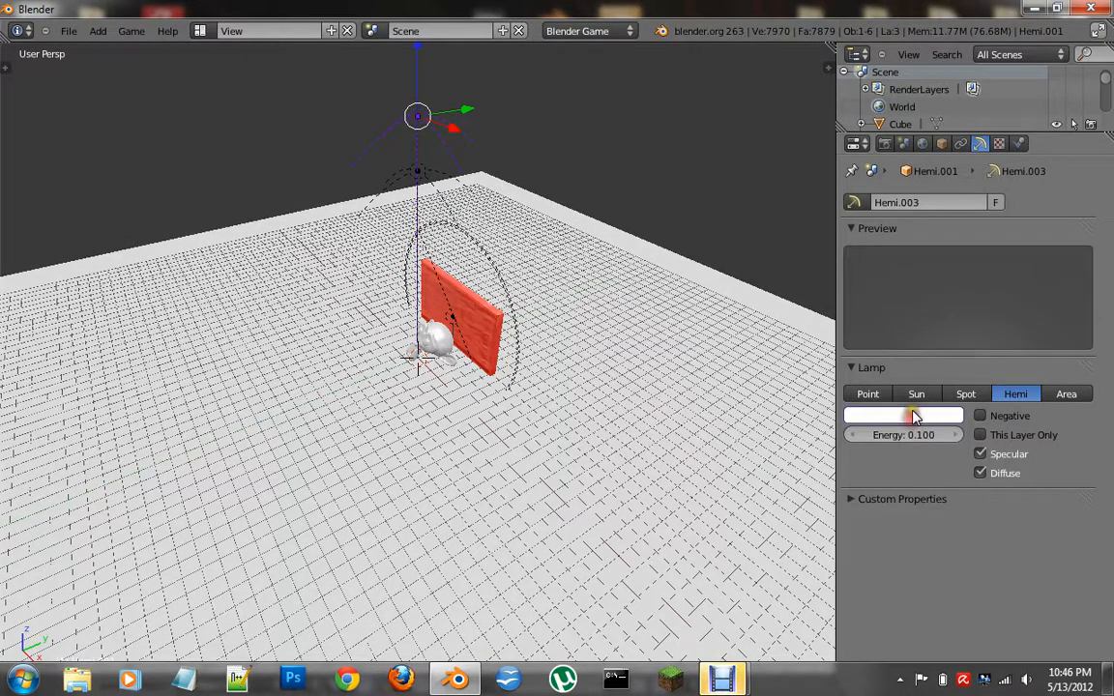
left_click(901, 414)
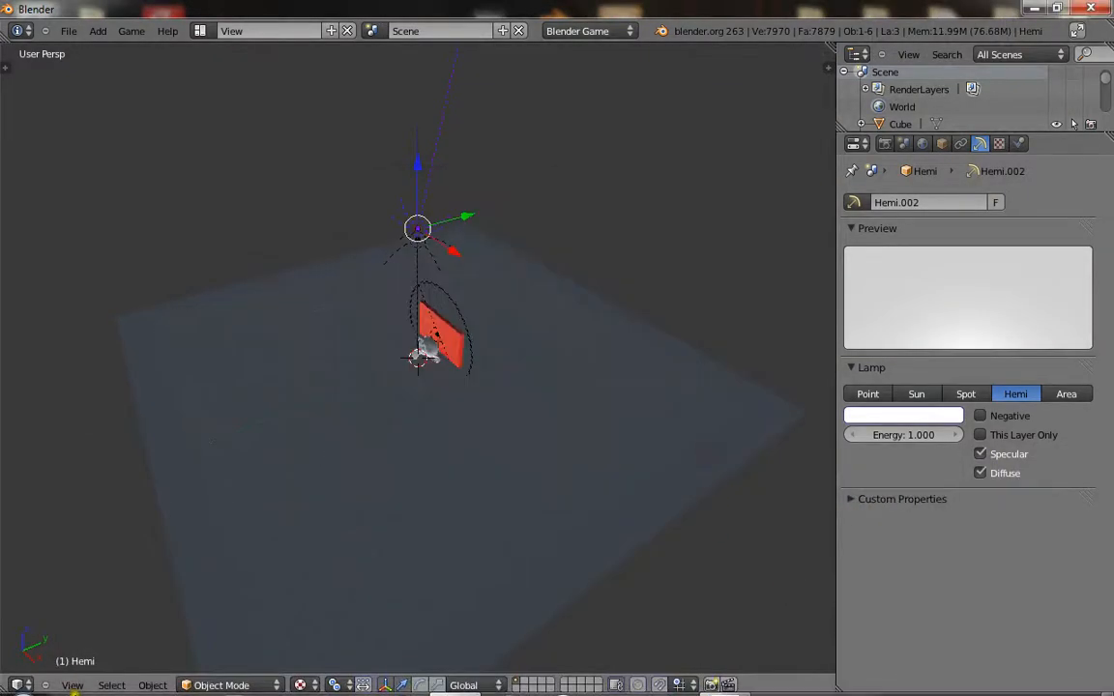
- Lower the hemi lamps to 0.050 and 0.100 energy with a pale-blue tint
key("r")
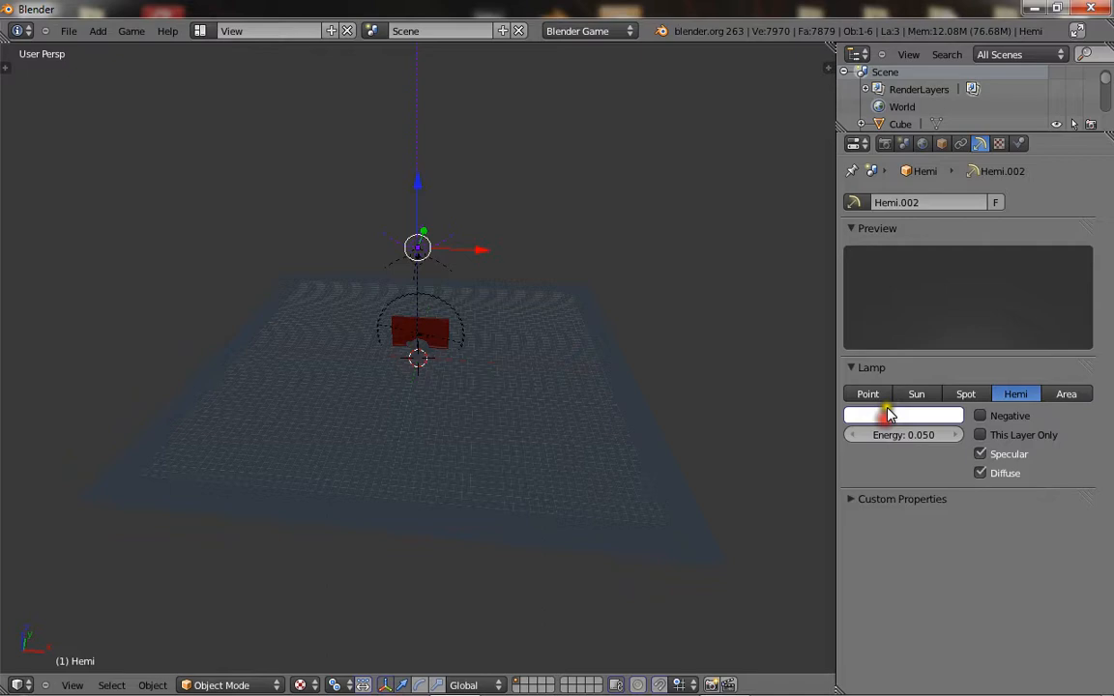
left_click(901, 414)
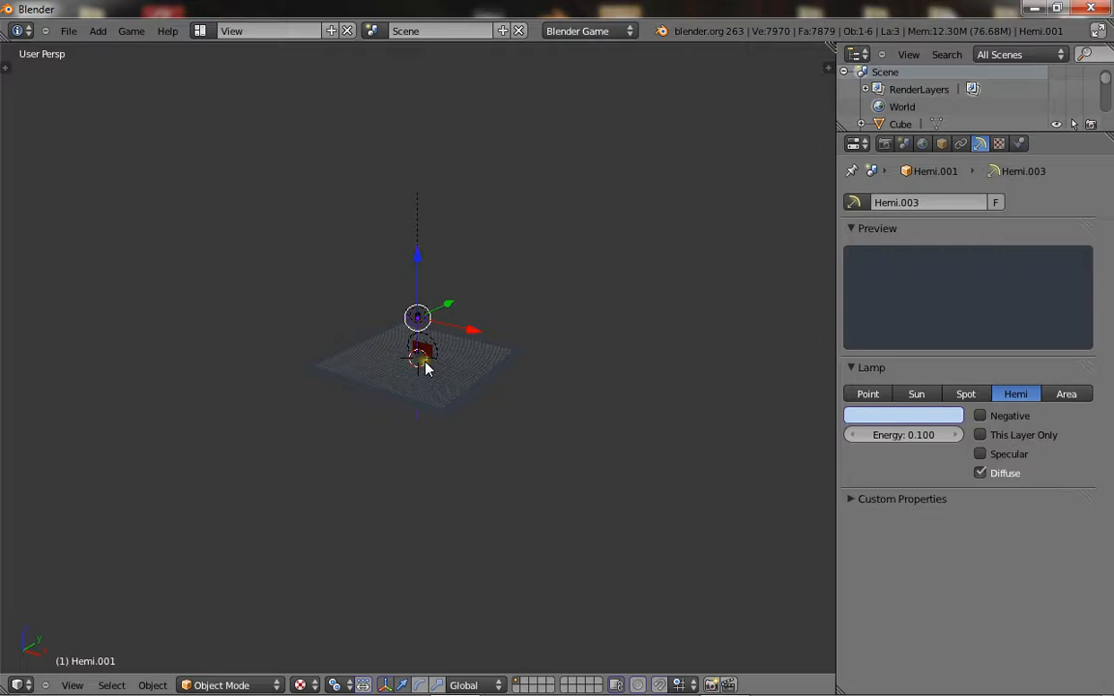
left_click(97, 31)
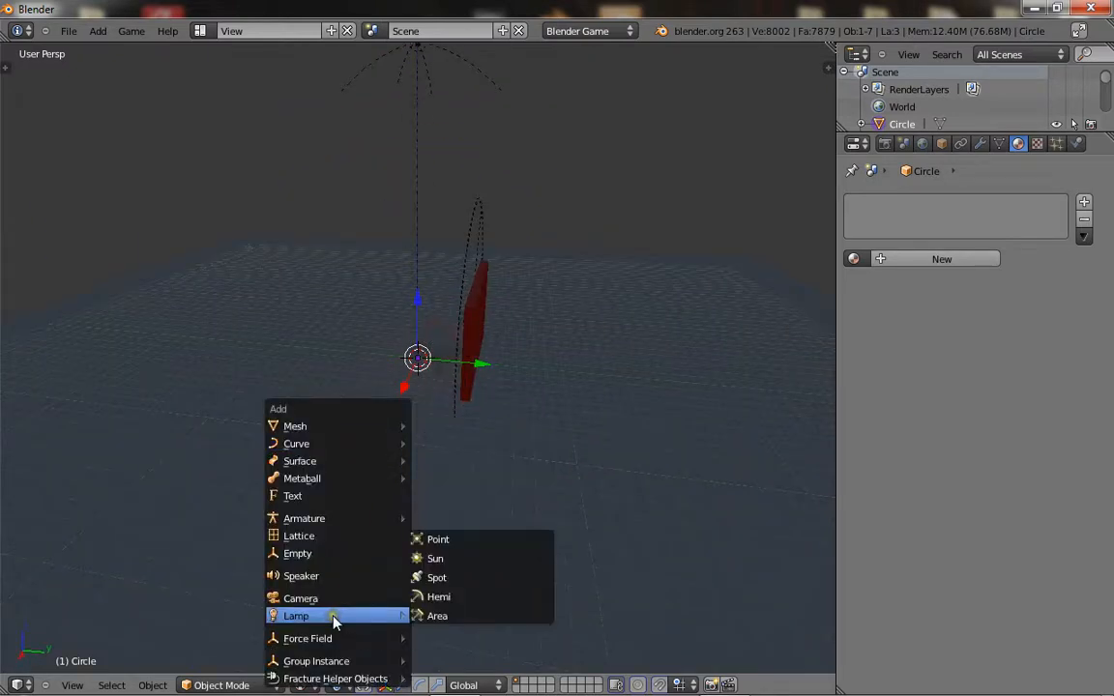
- Add a spot lamp at the circle's top with energy 2.000 and distance 45.000
left_click(437, 577)
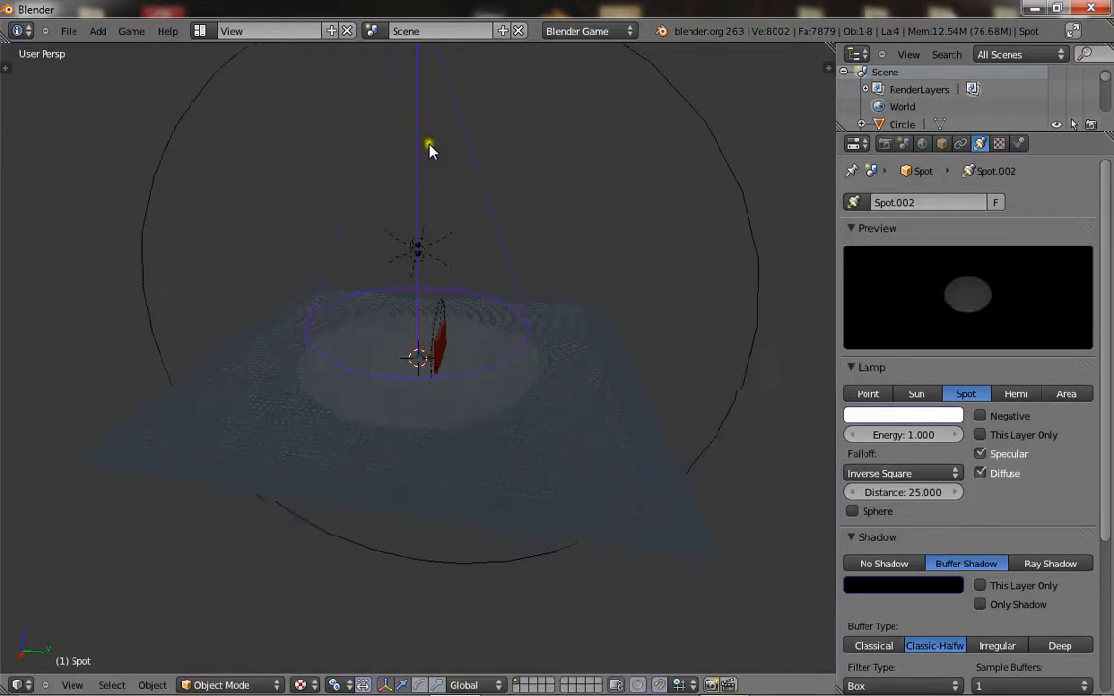
left_click_drag(430, 151, 483, 170)
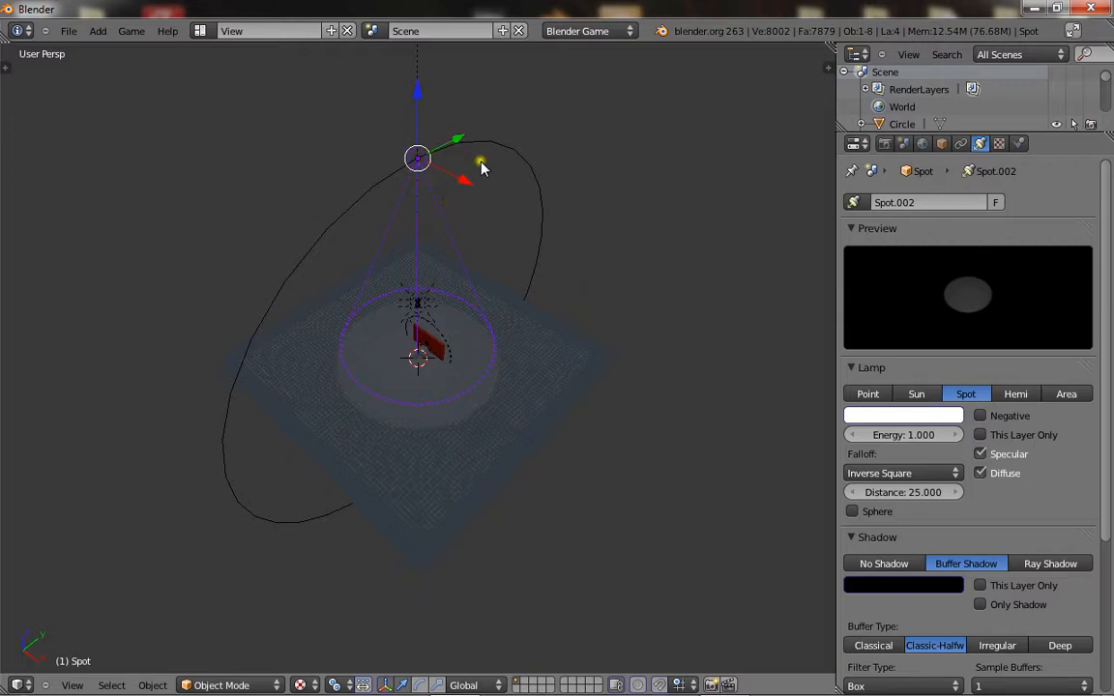
left_click(903, 433)
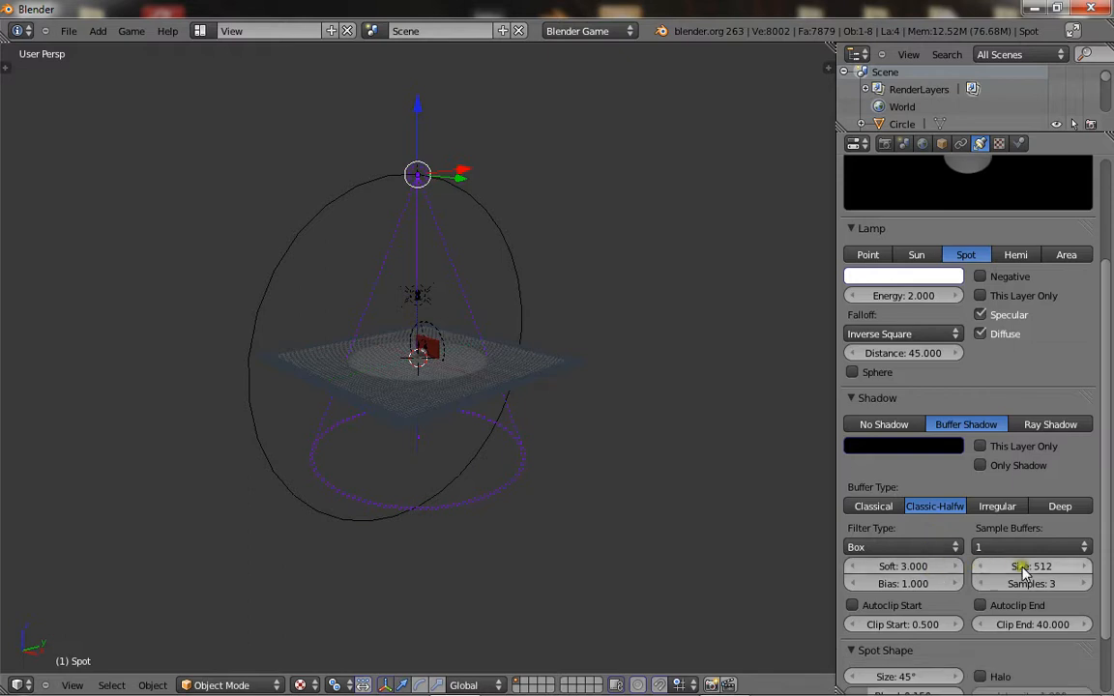
- Set the spot lamp's shadow buffer size to 2000 and clip start to 3.000
left_click(1031, 564)
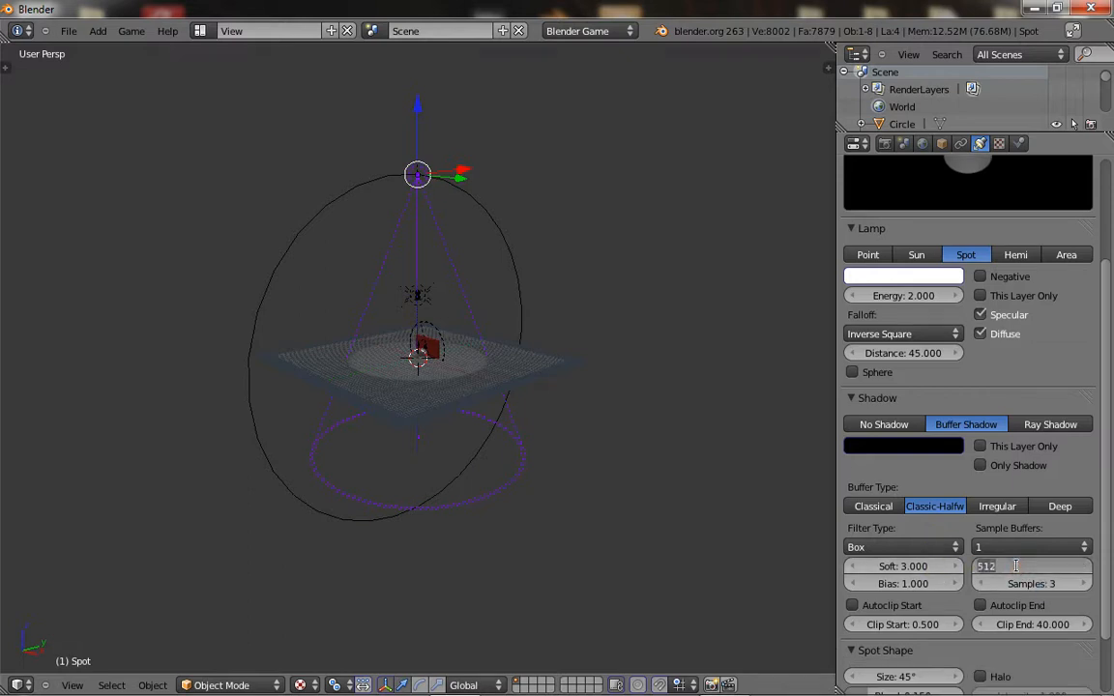
type("2000")
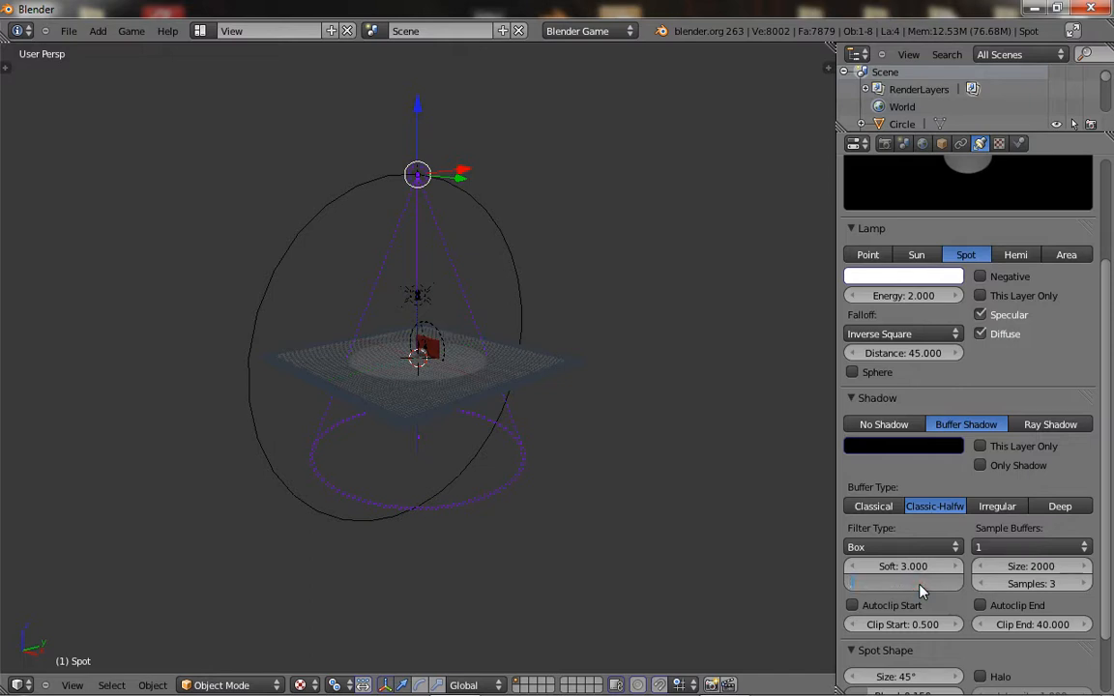
left_click(903, 565)
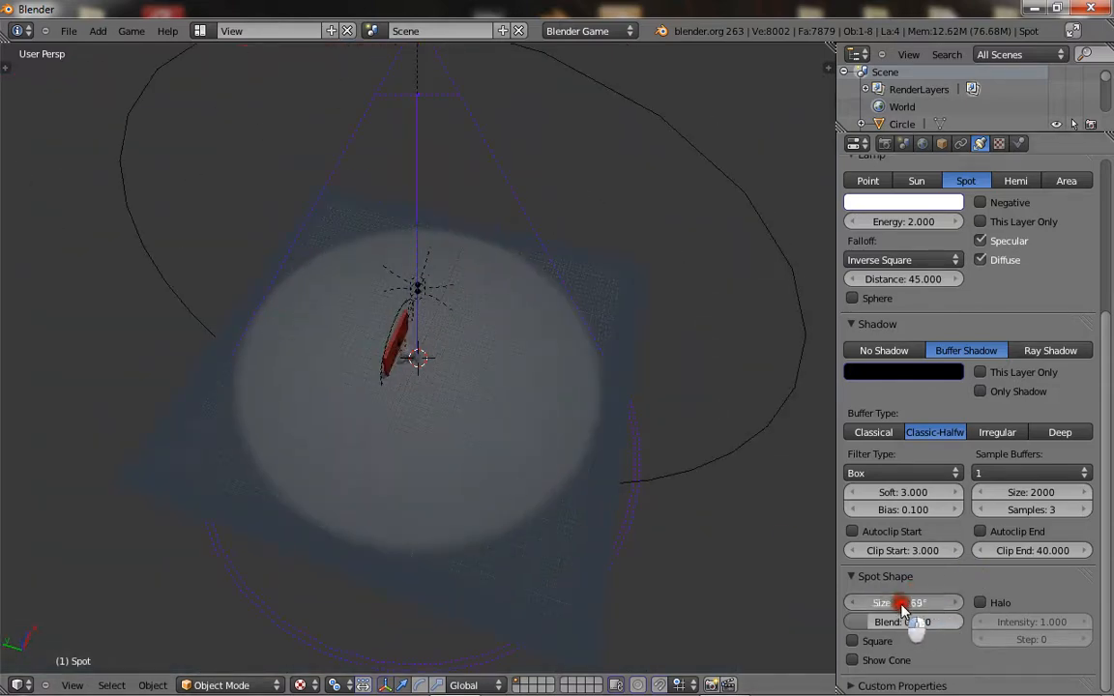
- Enlarge the spot lamp's cone angle so its light covers more floor
left_click_drag(905, 603, 967, 603)
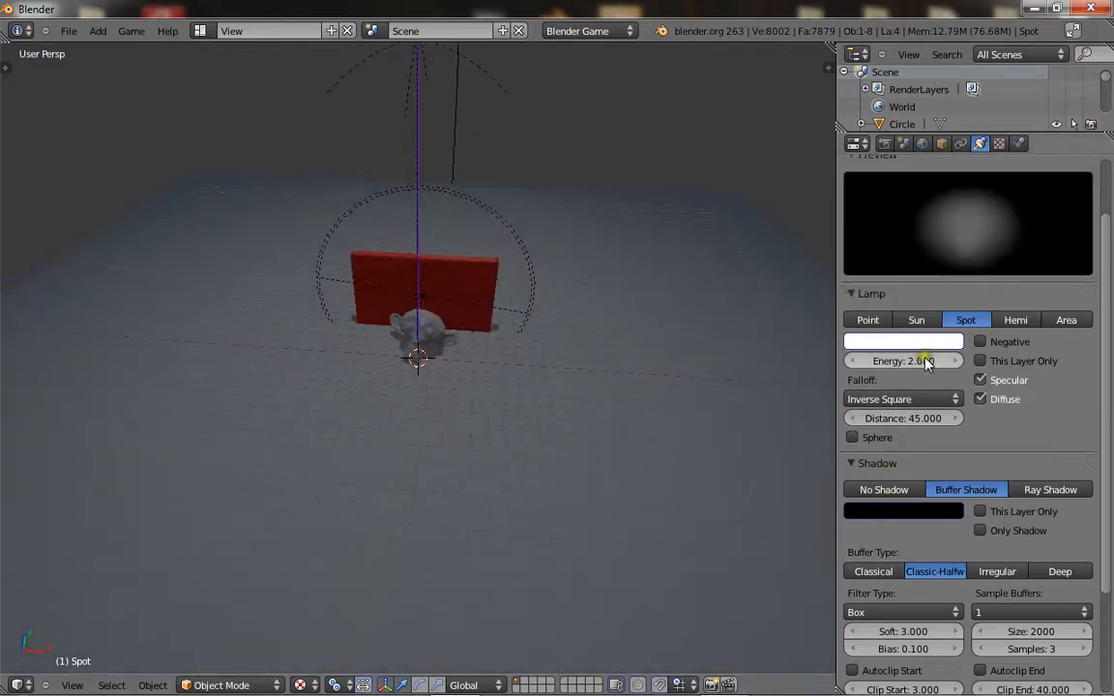
- Give the duplicated lower spot lamp an energy of 5.000
left_click(903, 341)
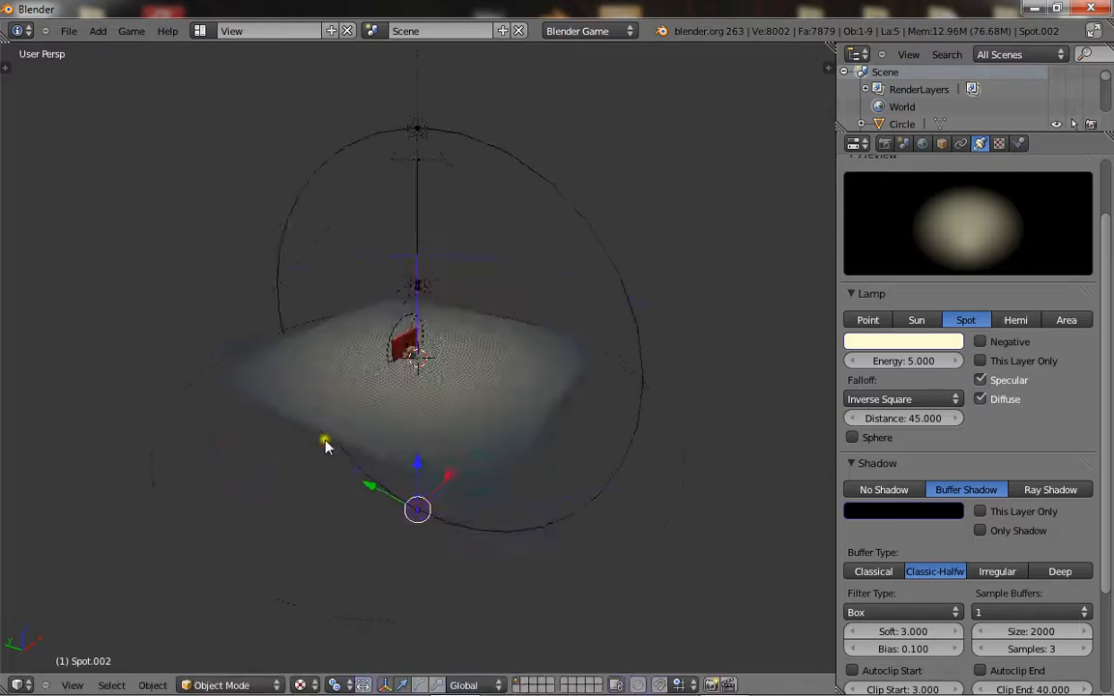
- Tint the lower lamp pale yellow, parent both spot lamps to the circle, then select the floor
left_click(903, 341)
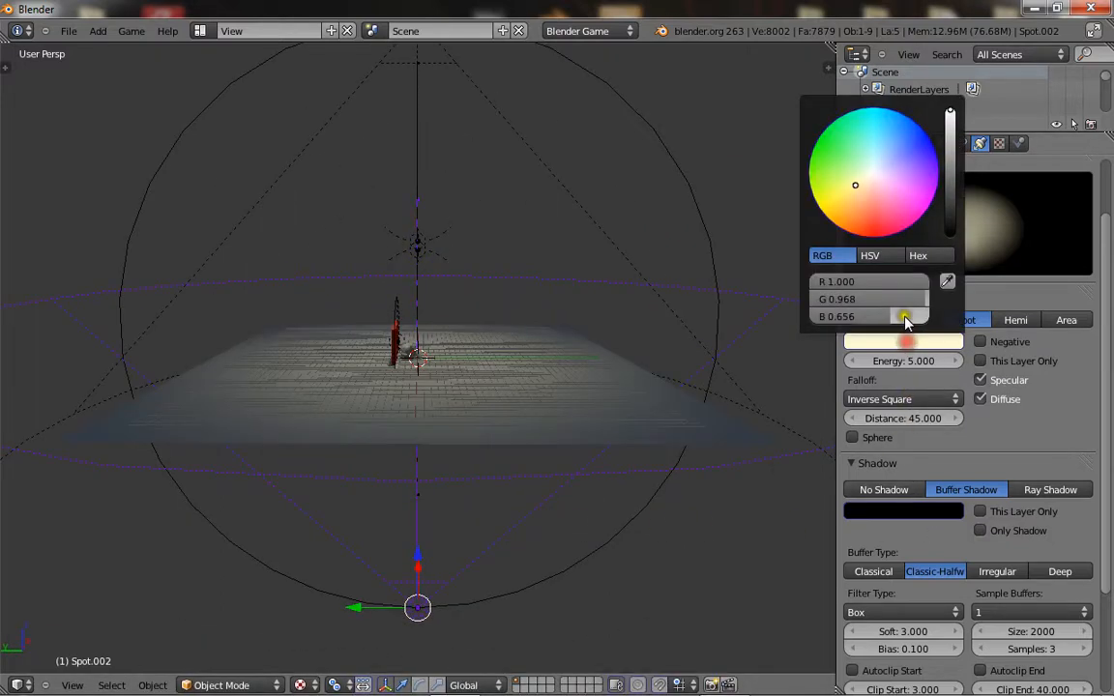
left_click(892, 162)
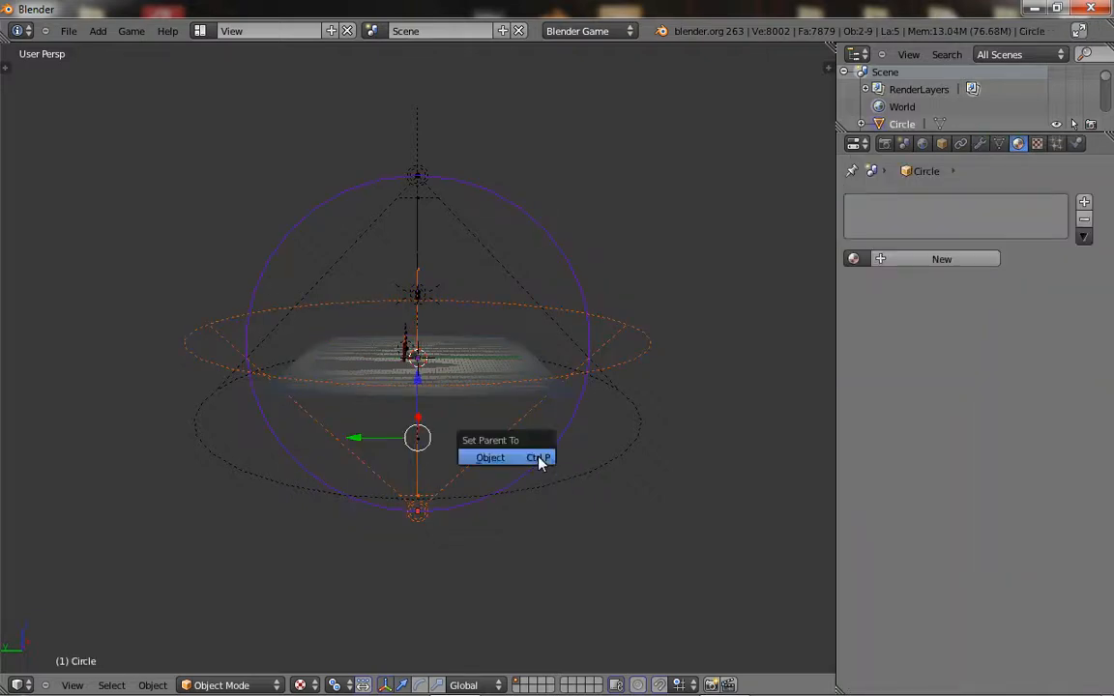
left_click(492, 457)
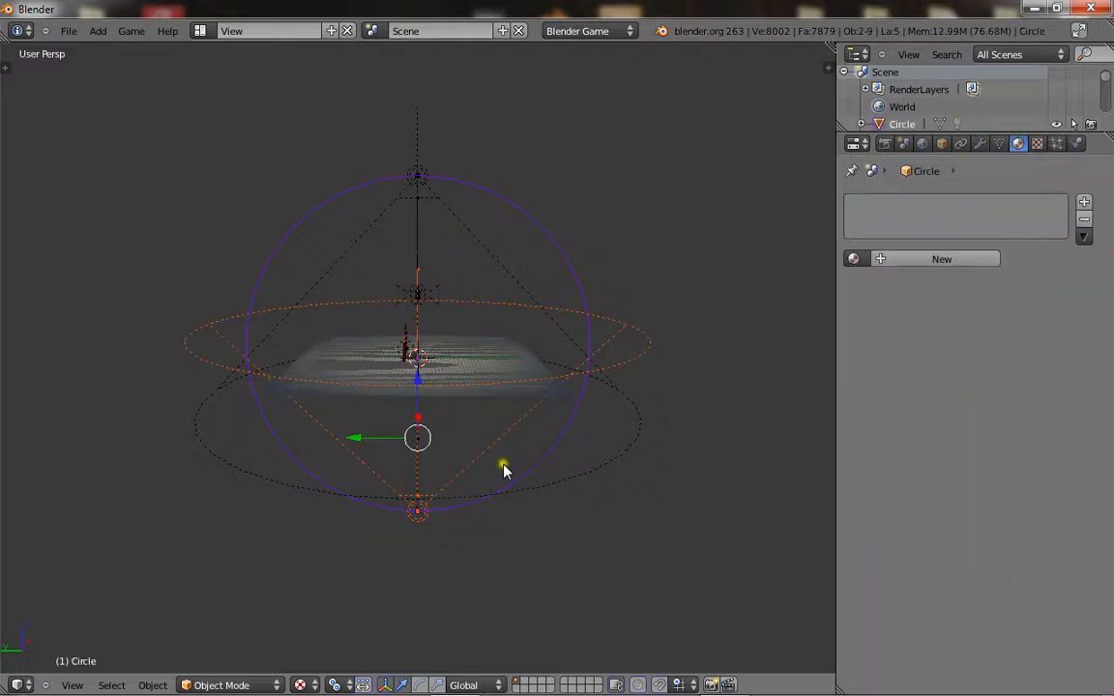
key("ctrl+p")
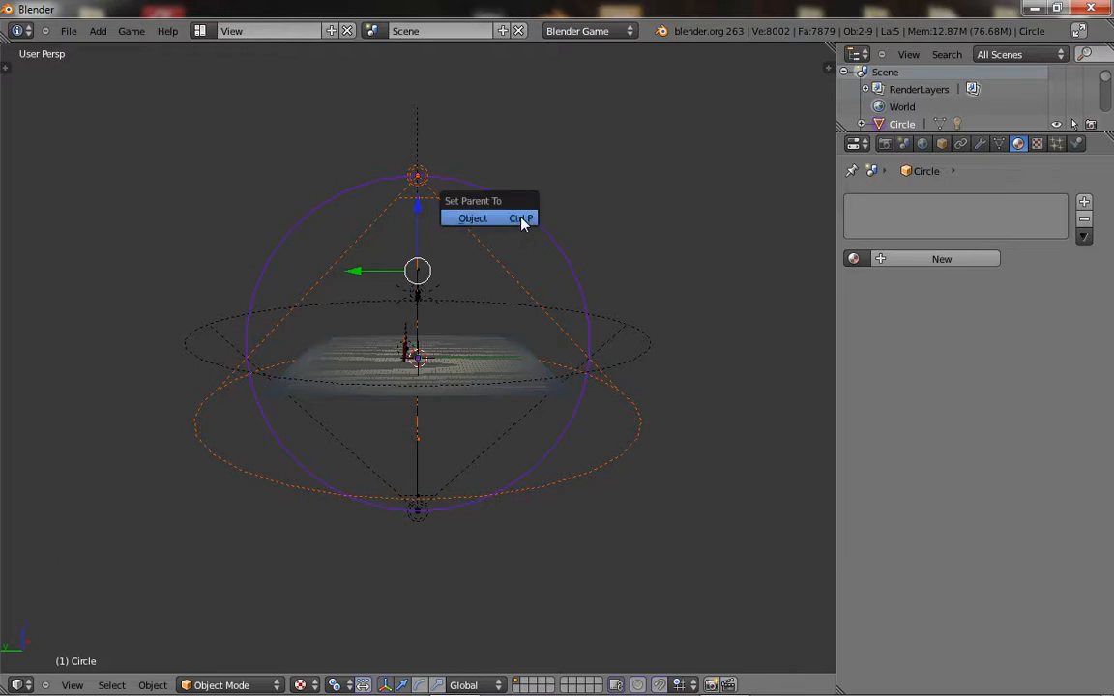
left_click(472, 217)
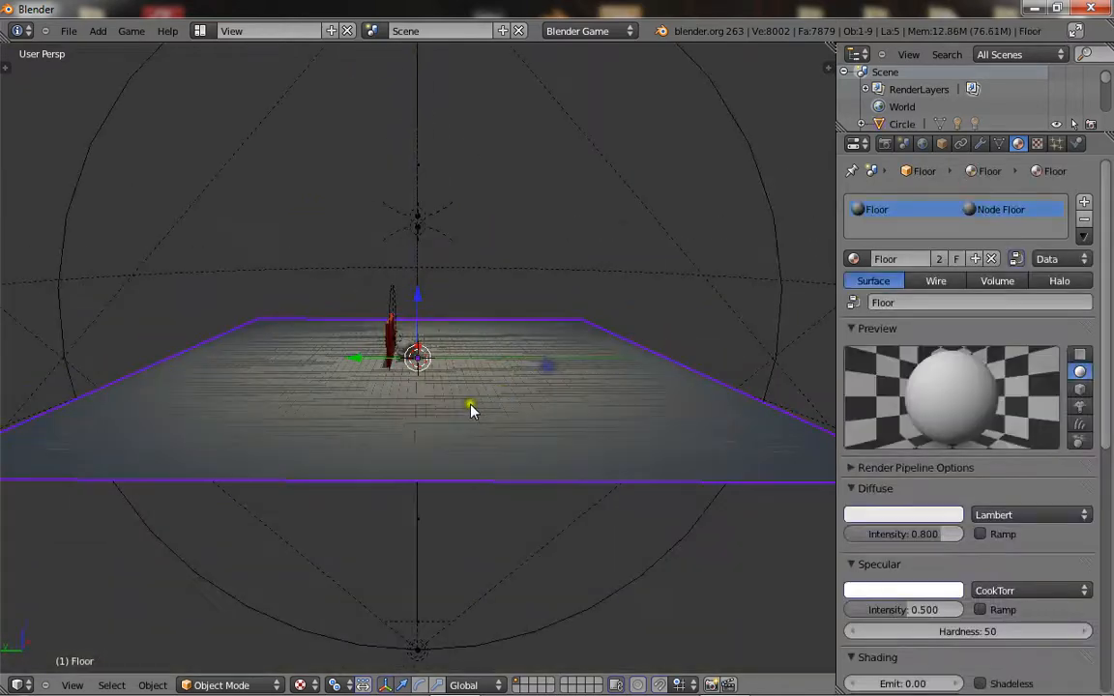
- Select all of the floor plane's faces in edit mode for subdividing
left_click_drag(471, 407, 356, 564)
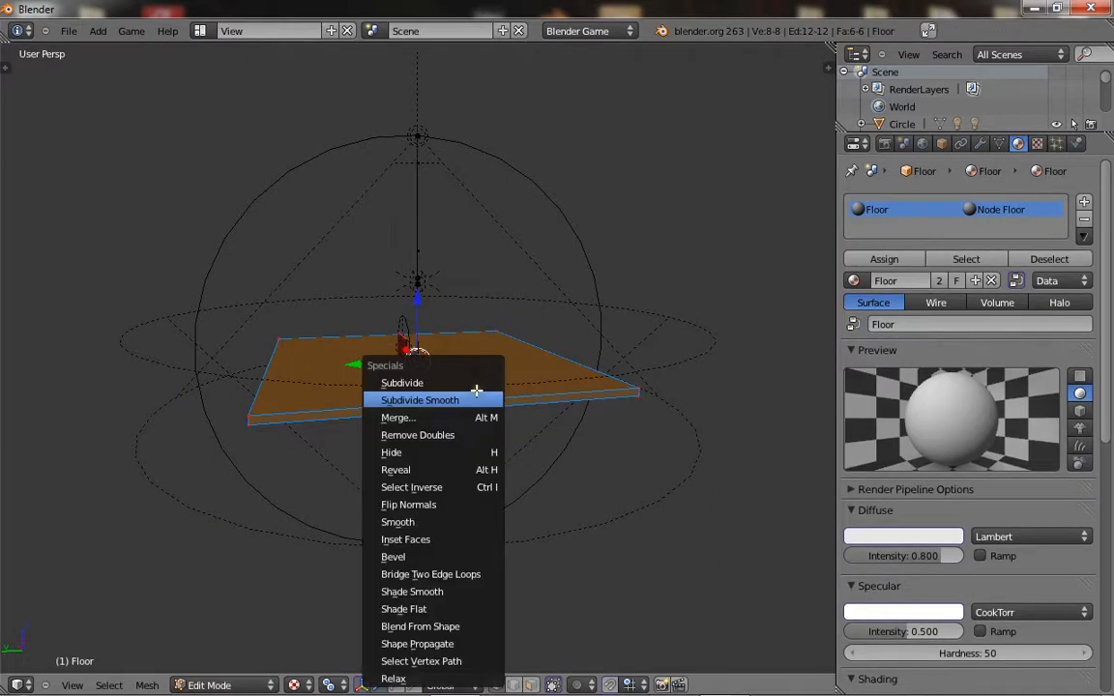
mouse_move(404, 538)
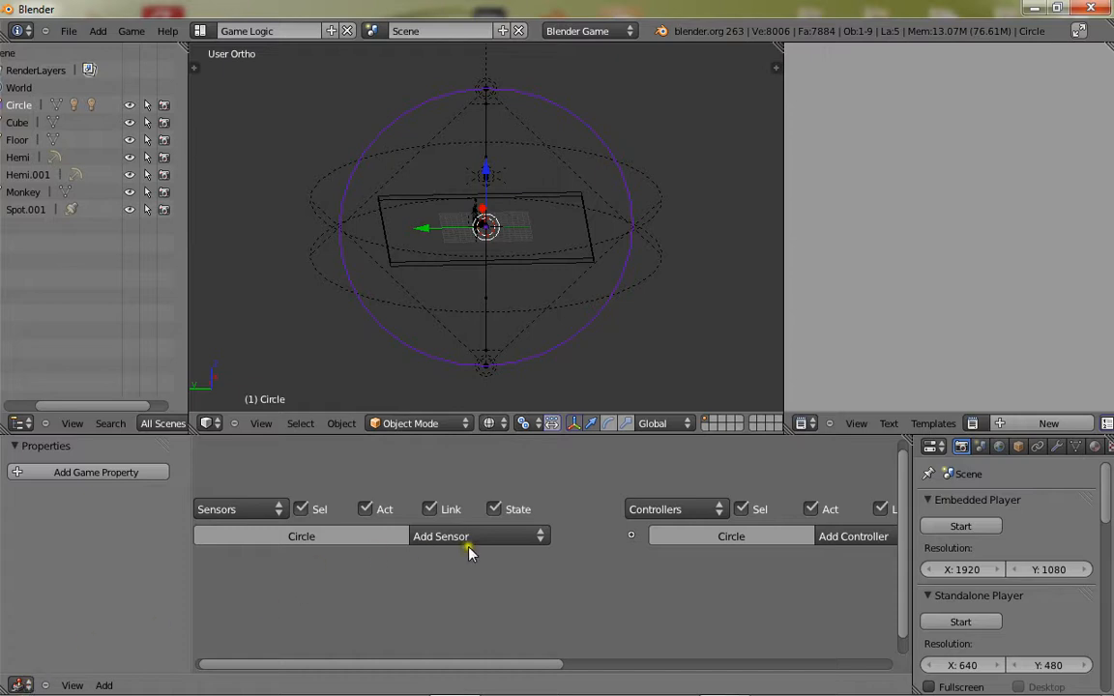
- Add a Delay sensor to the Circle with delay 5, repeat on, and adjust duration
left_click(472, 535)
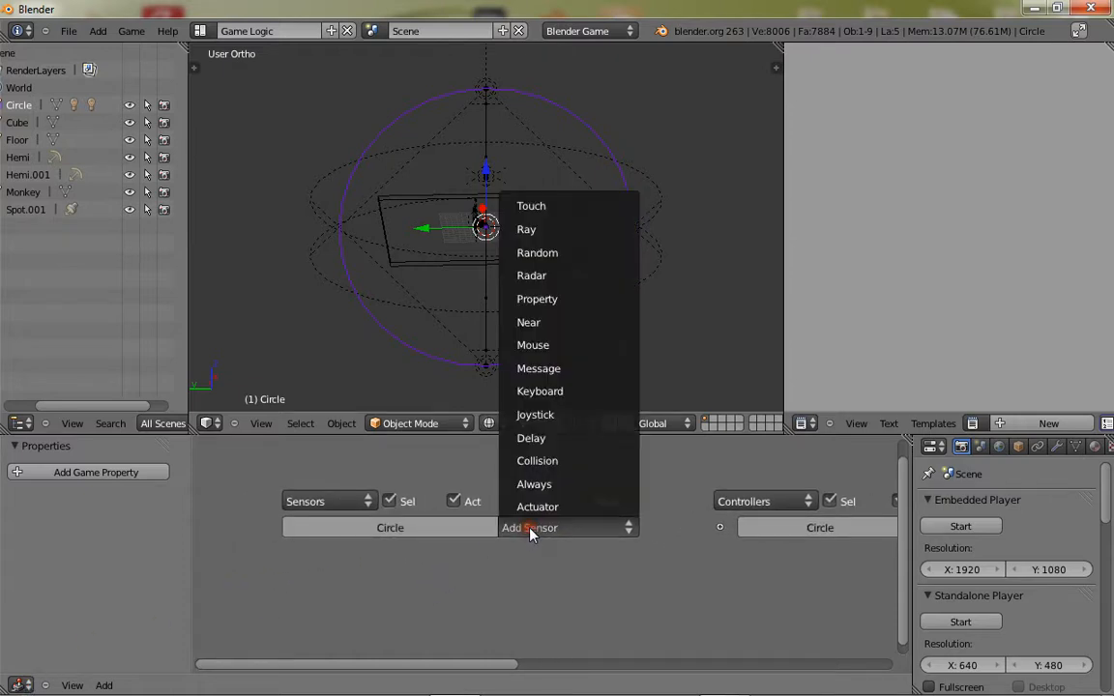
left_click(530, 437)
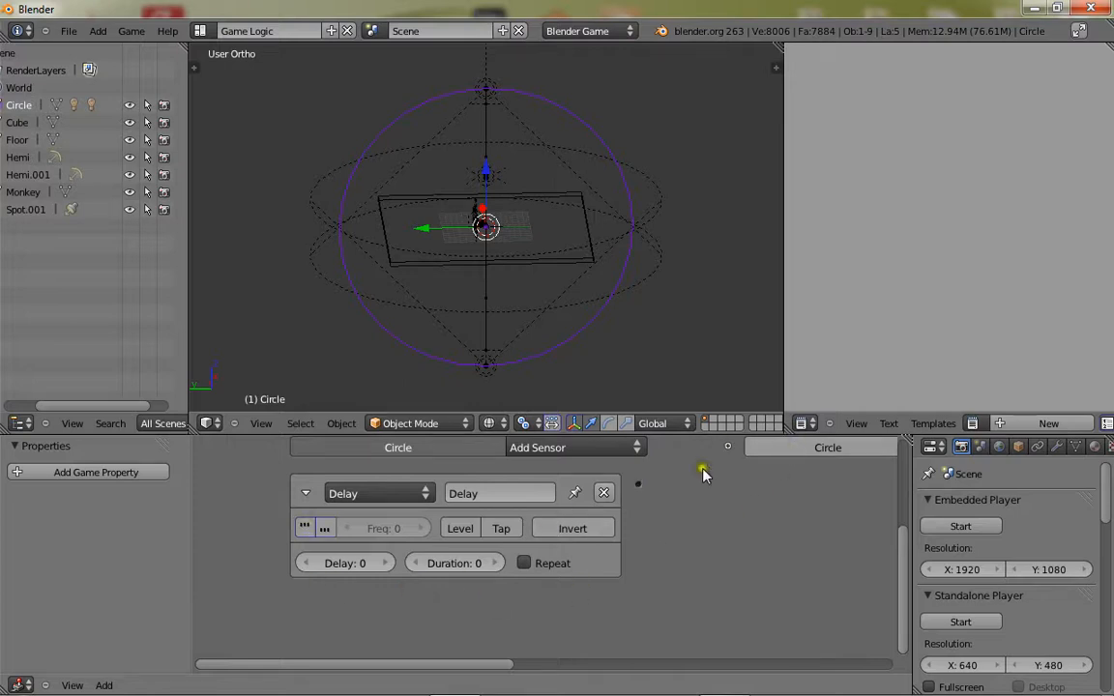
mouse_move(691, 486)
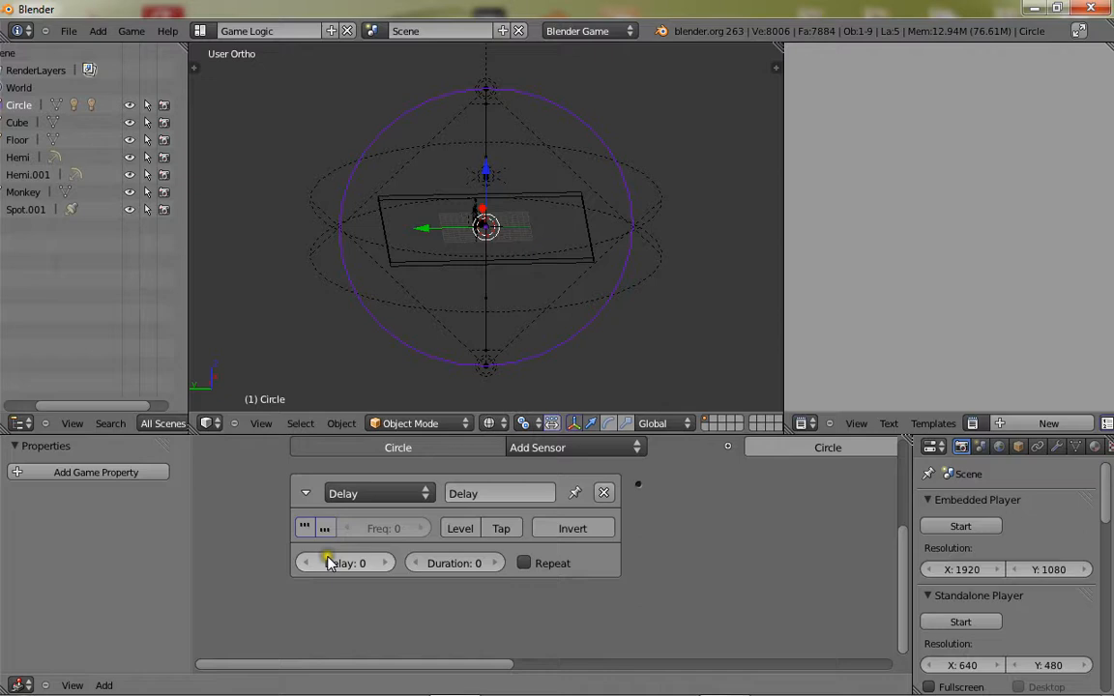
mouse_move(333, 563)
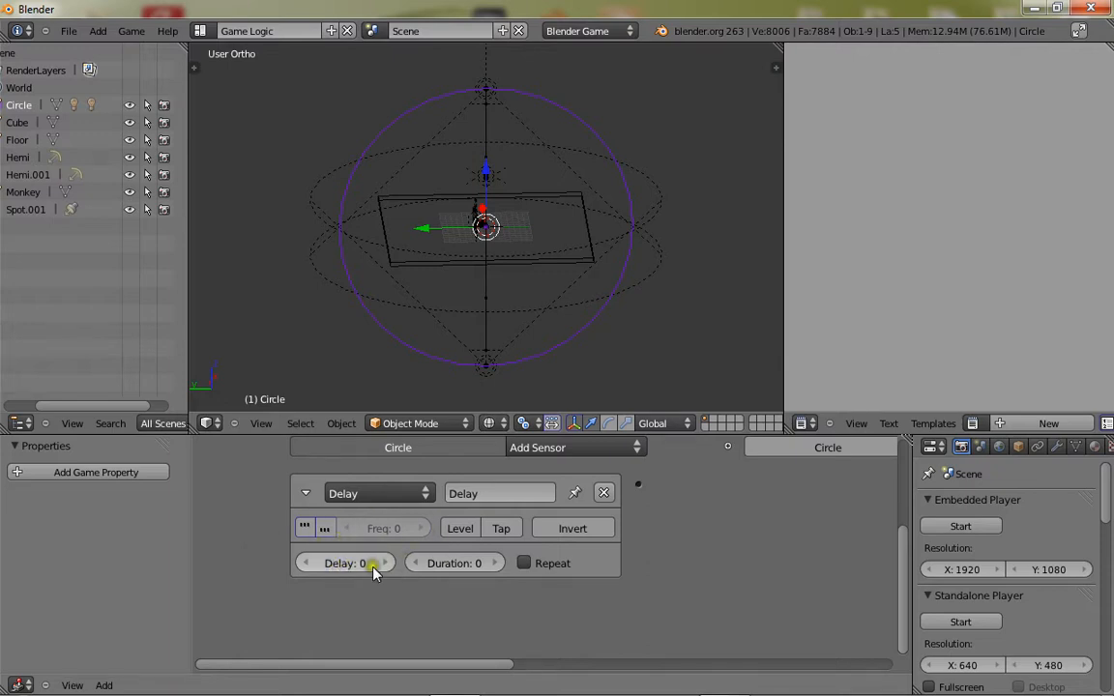
left_click(344, 563)
type("5")
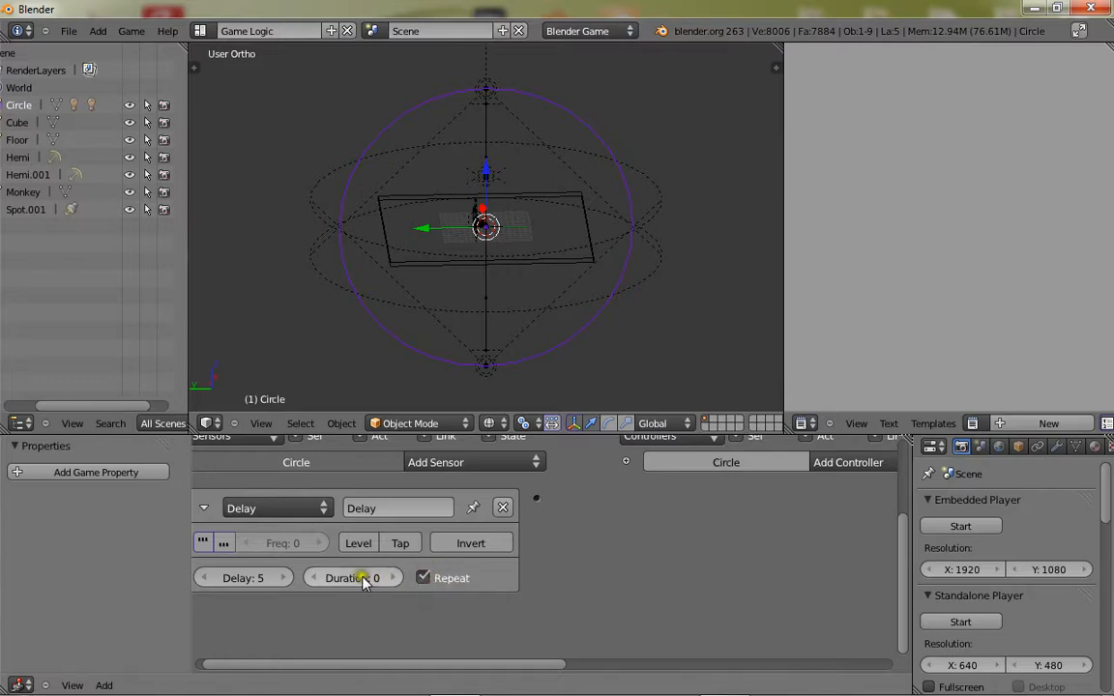
left_click(352, 576)
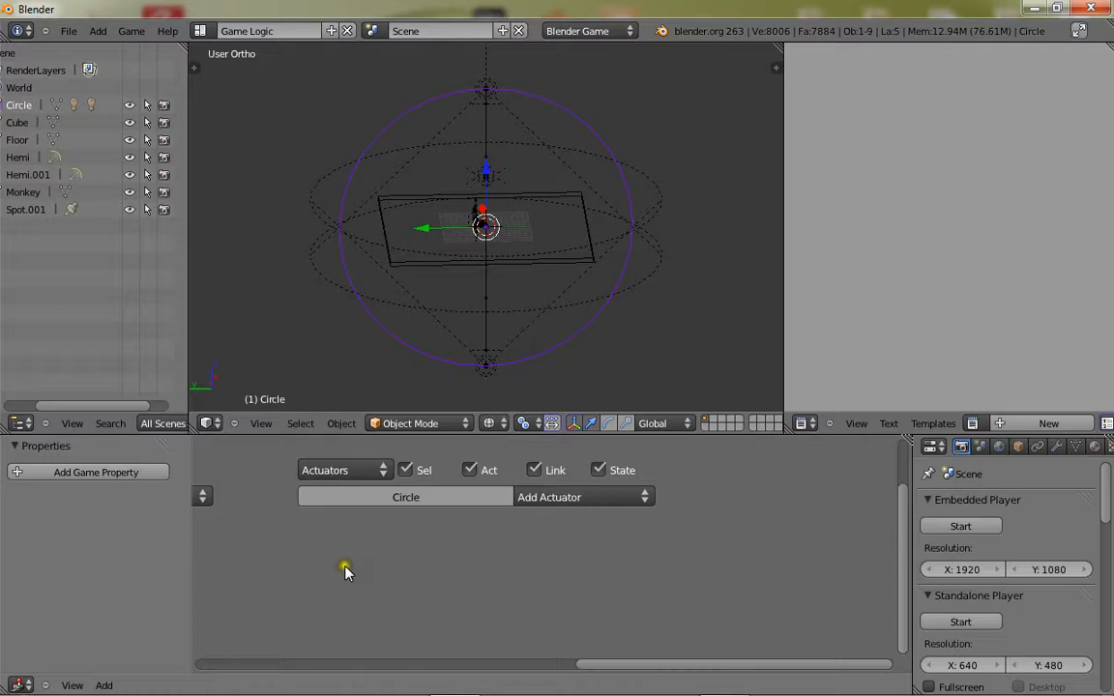
- Add a Motion actuator to the Circle object's logic bricks
left_click(549, 495)
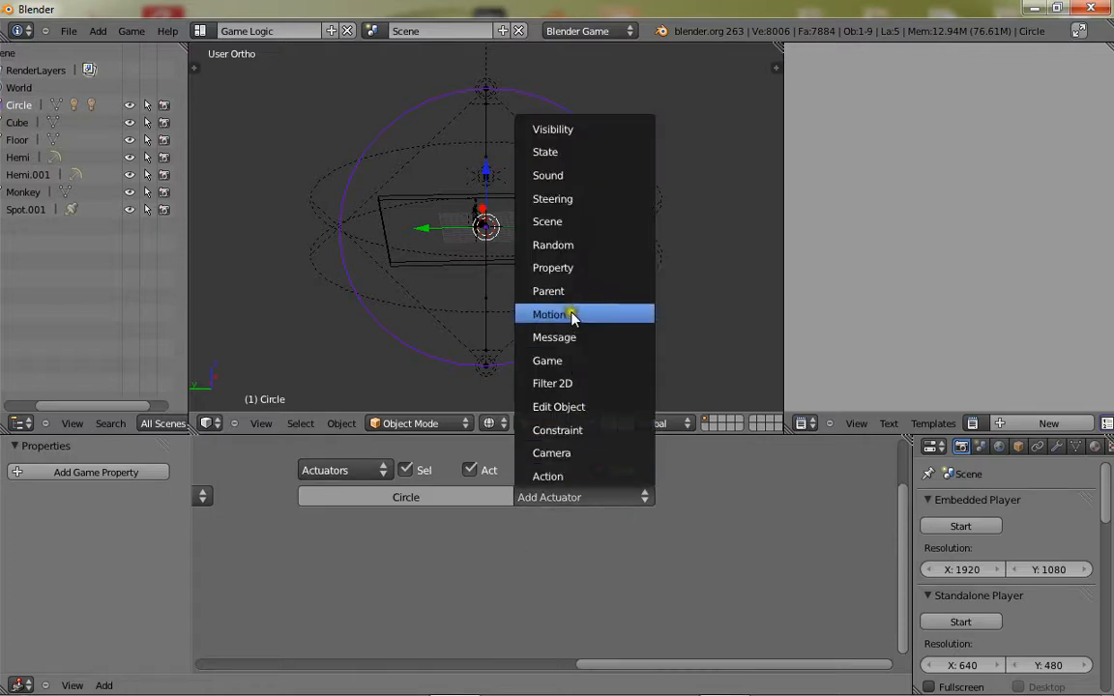
left_click(550, 314)
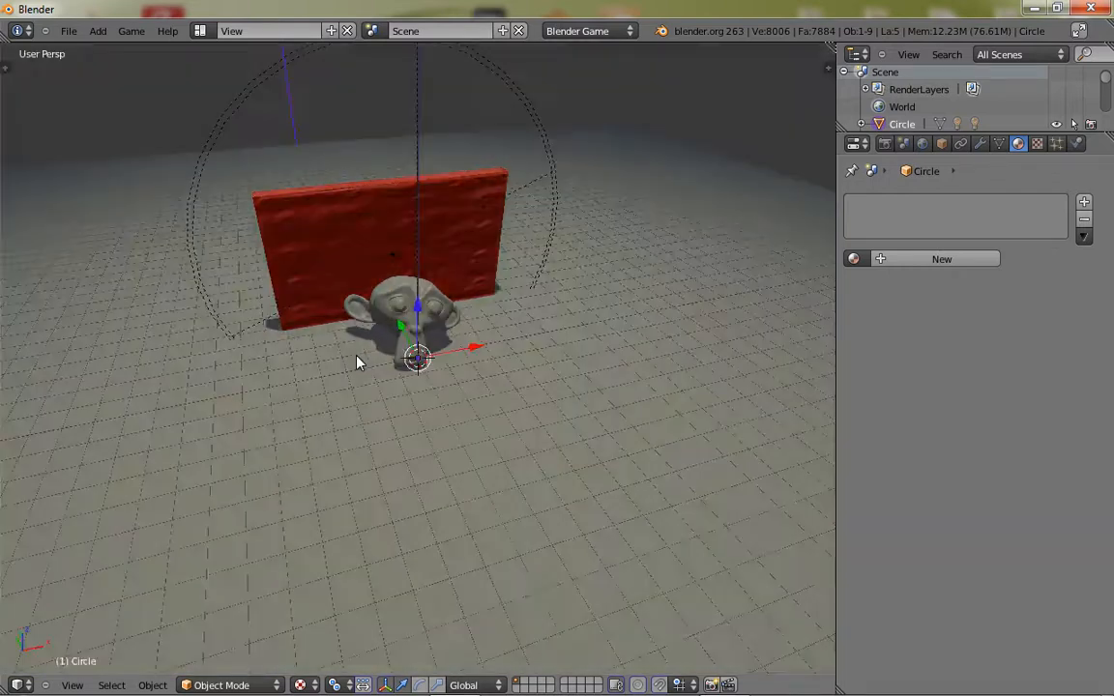
- Switch the screen layout back to Game Logic from the header dropdown
left_click(201, 31)
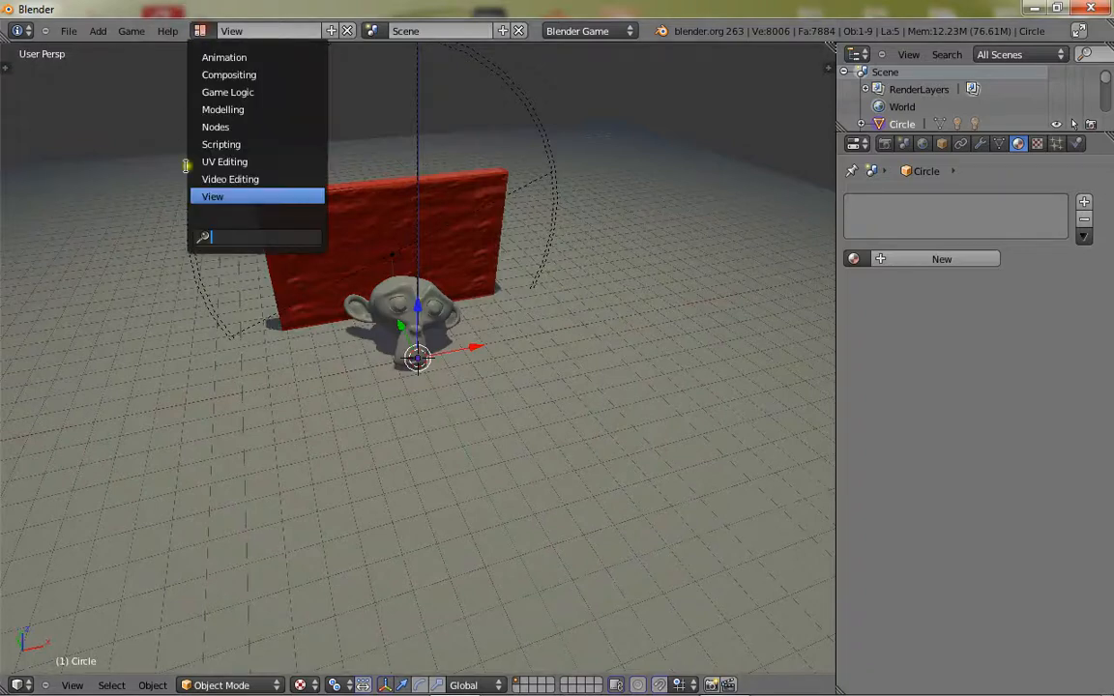
left_click(228, 93)
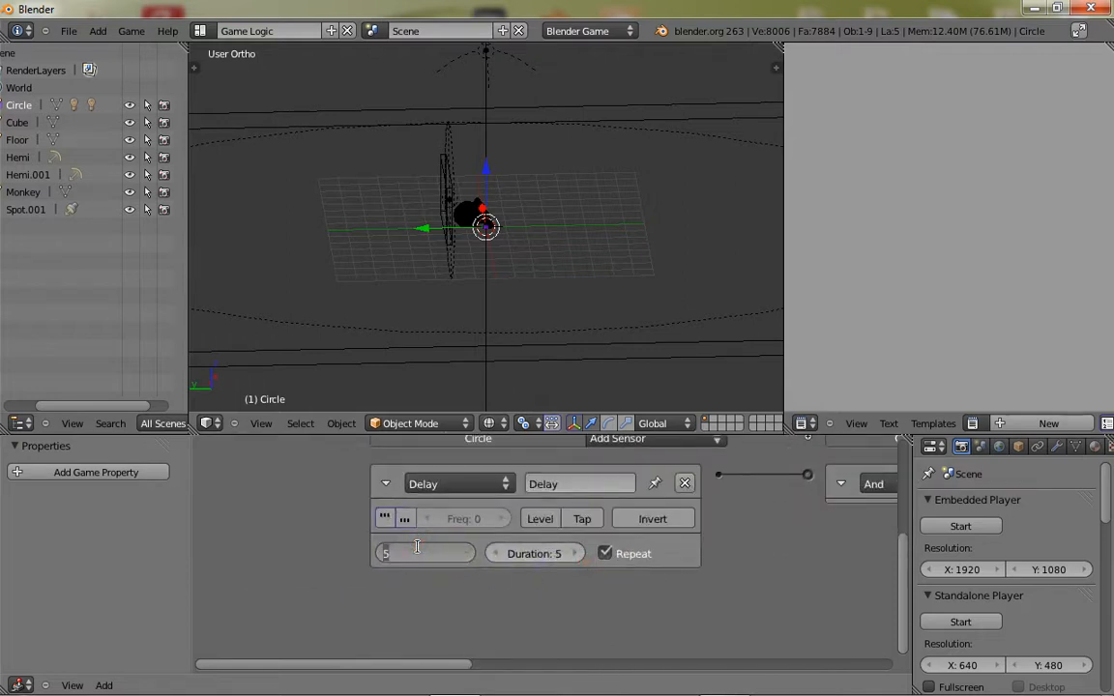
- Set the Delay sensor's delay to 3000, then search Windows for 'calc'
type("3000")
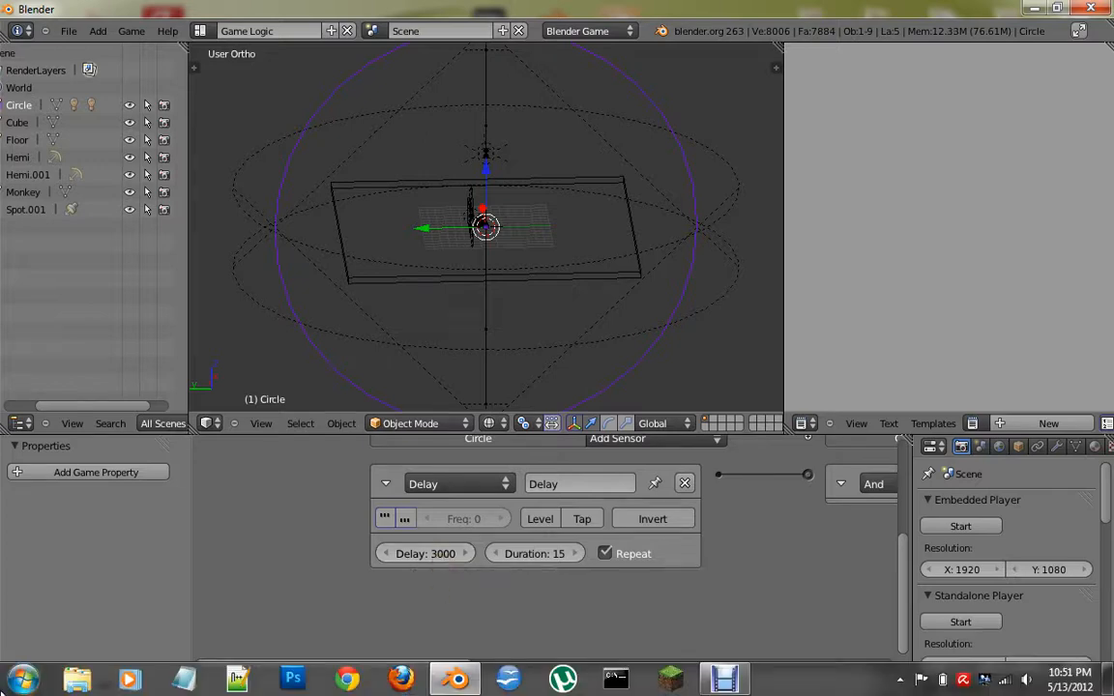
type("calculator")
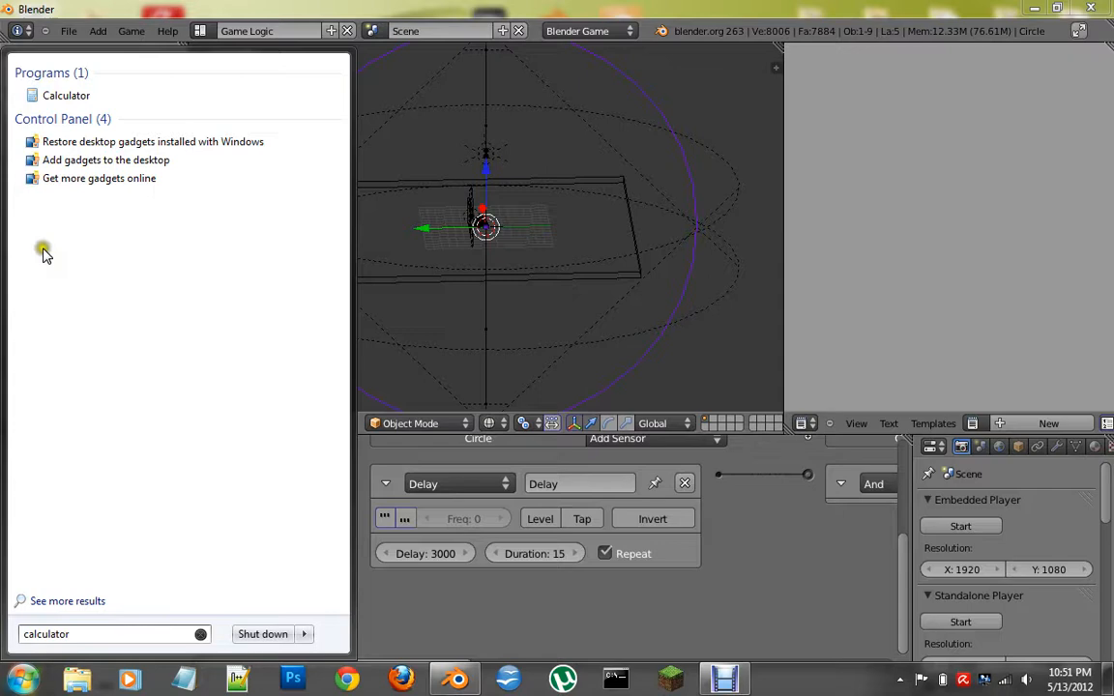
- Work out 50 in Windows Calculator, close it and return to Blender's logic editor
left_click(65, 95)
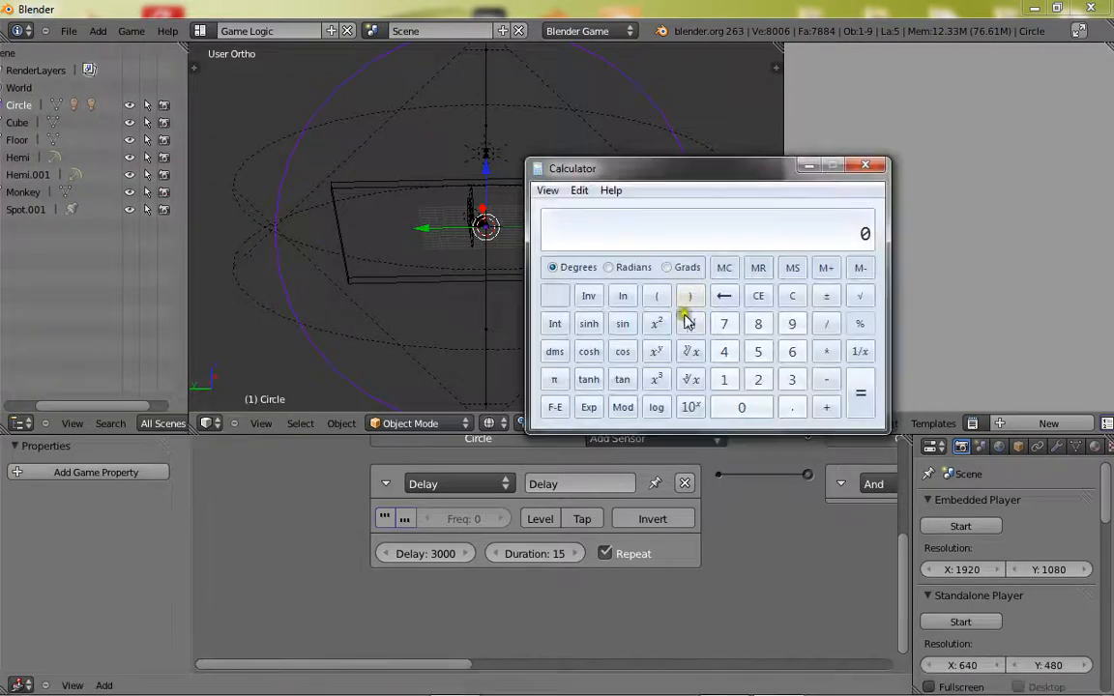
left_click(793, 379)
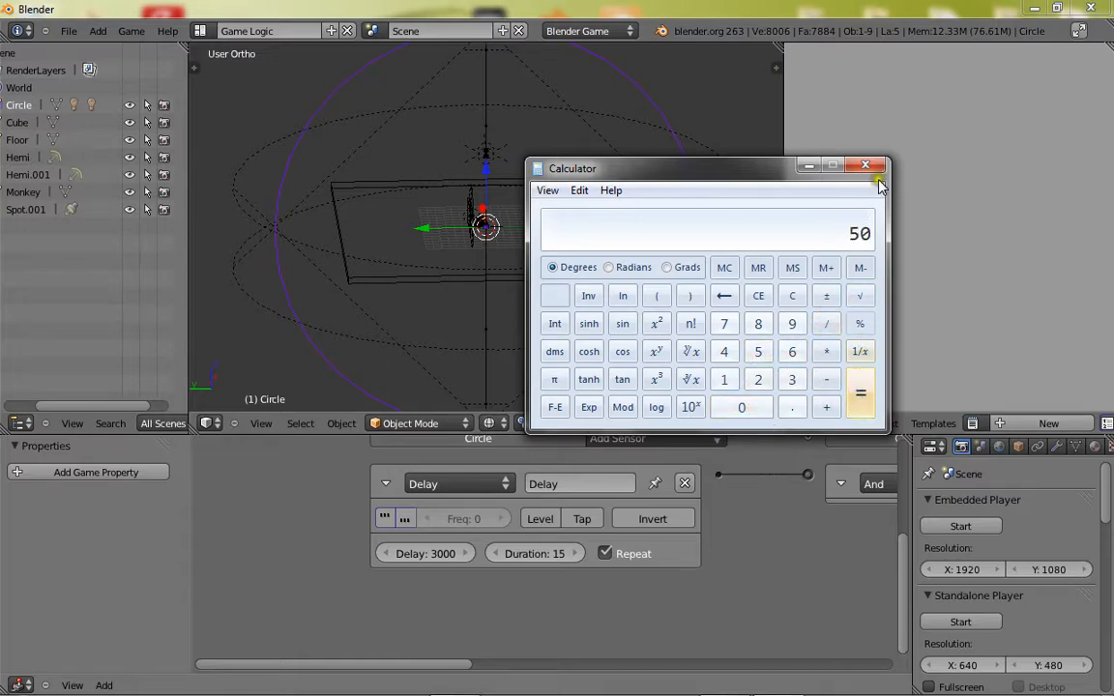
left_click(866, 166)
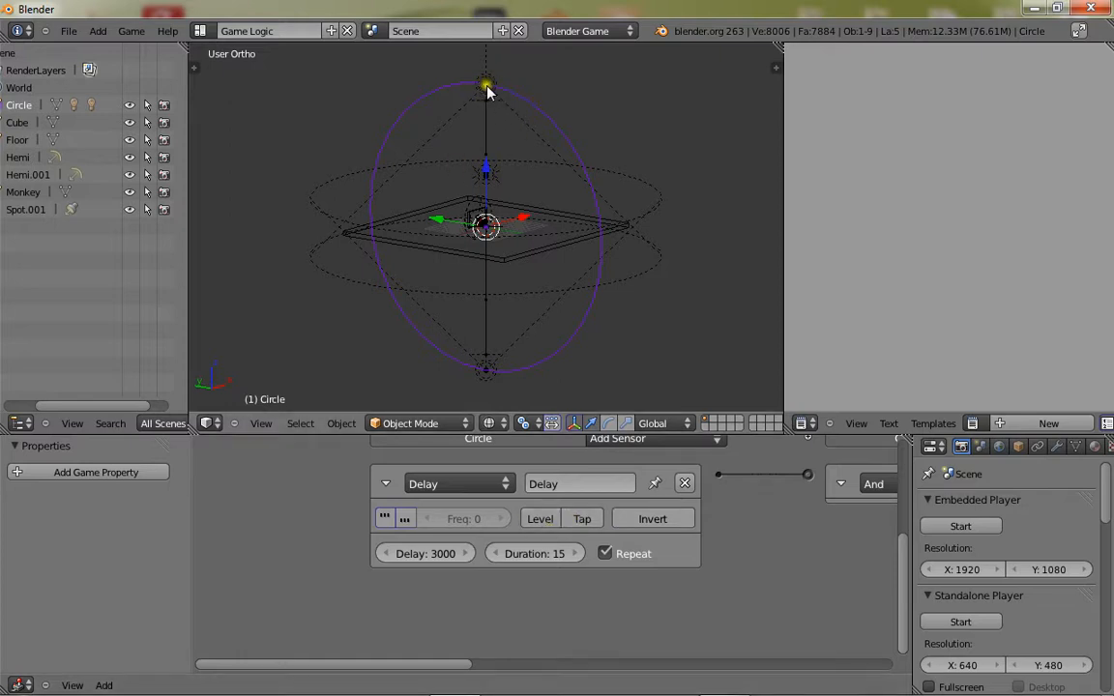
mouse_move(546, 123)
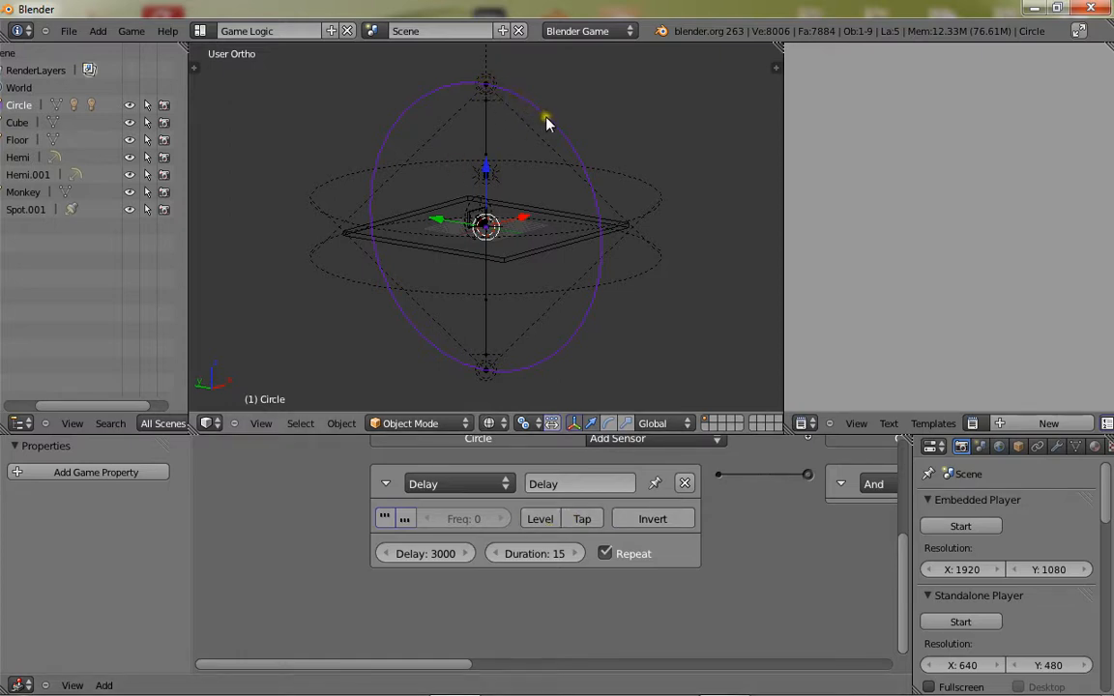
mouse_move(656, 78)
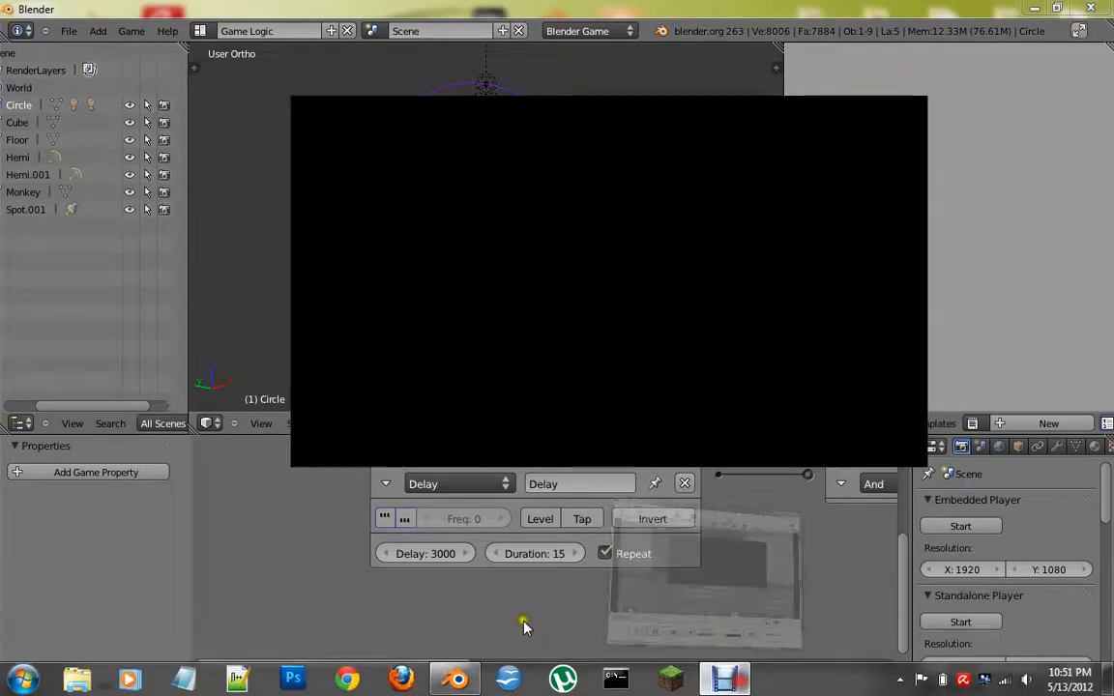
left_click(433, 534)
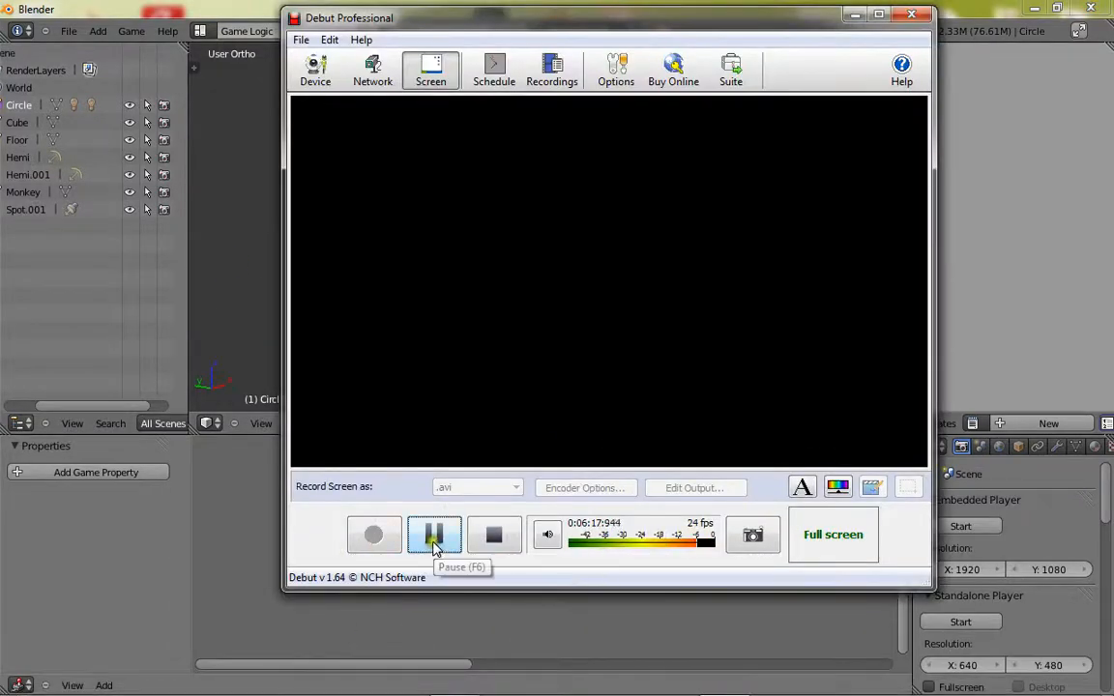